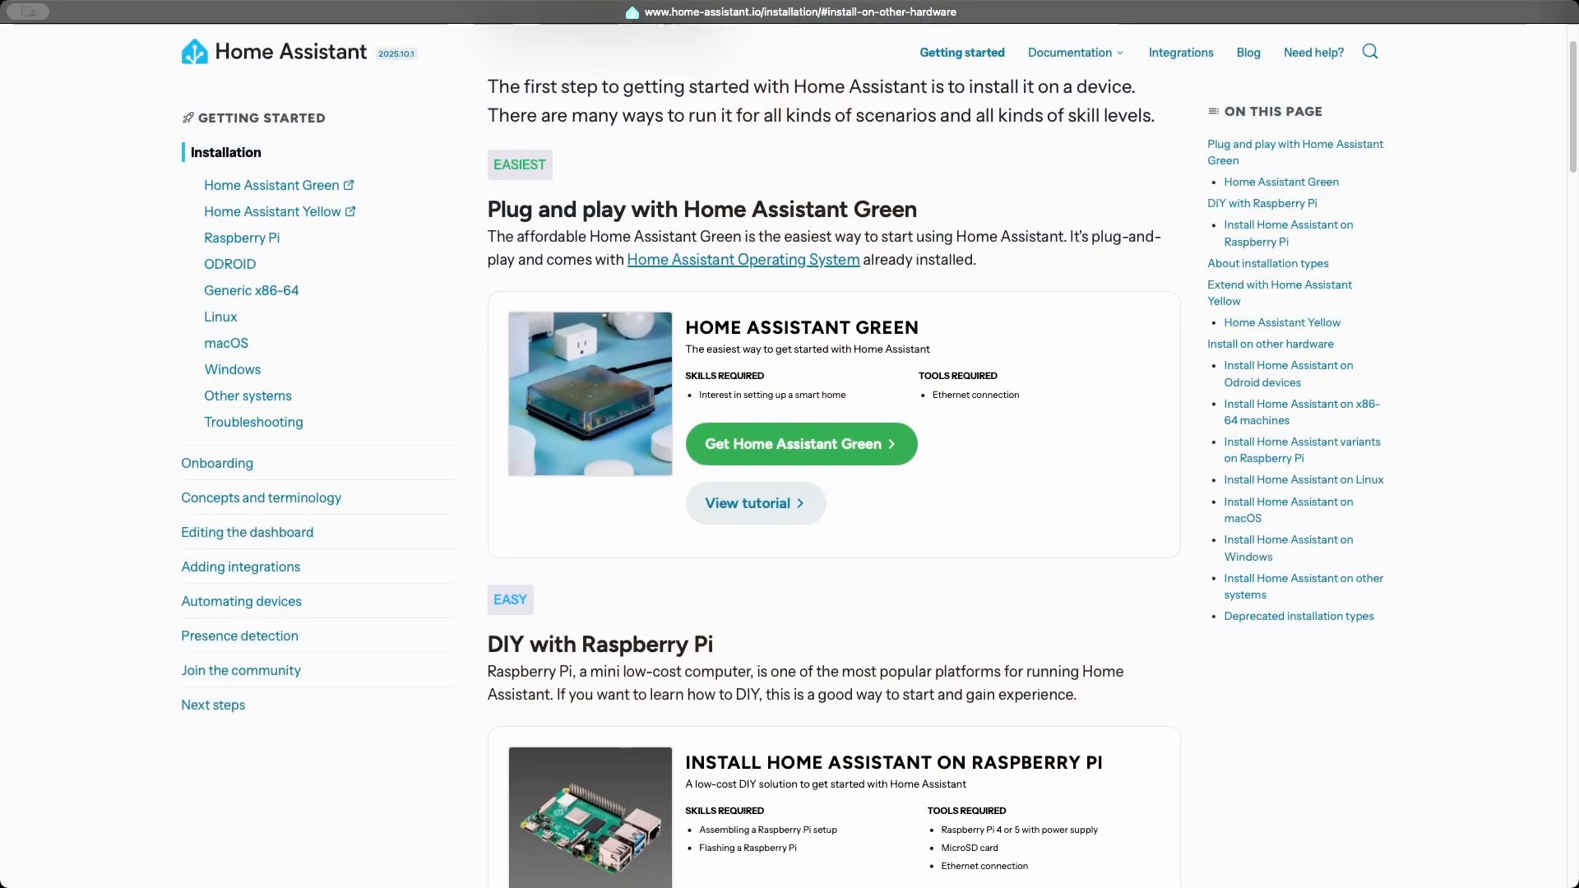
Scroll the Home Assistant installation page from Home Assistant Green down to Deprecated installation types.
scroll("down", 3)
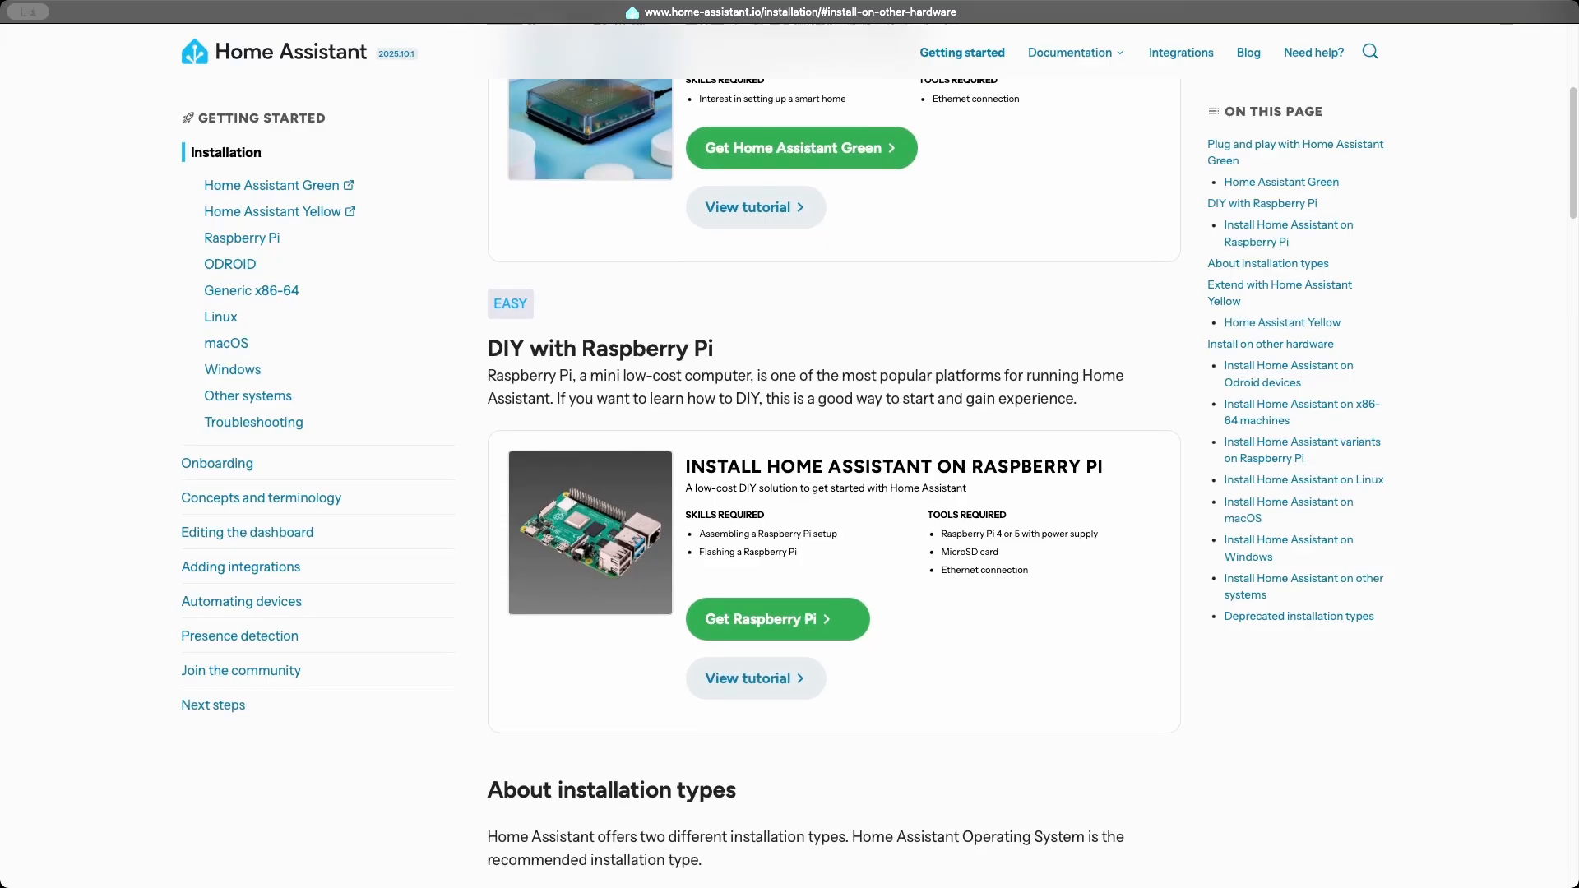
scroll("down", 3)
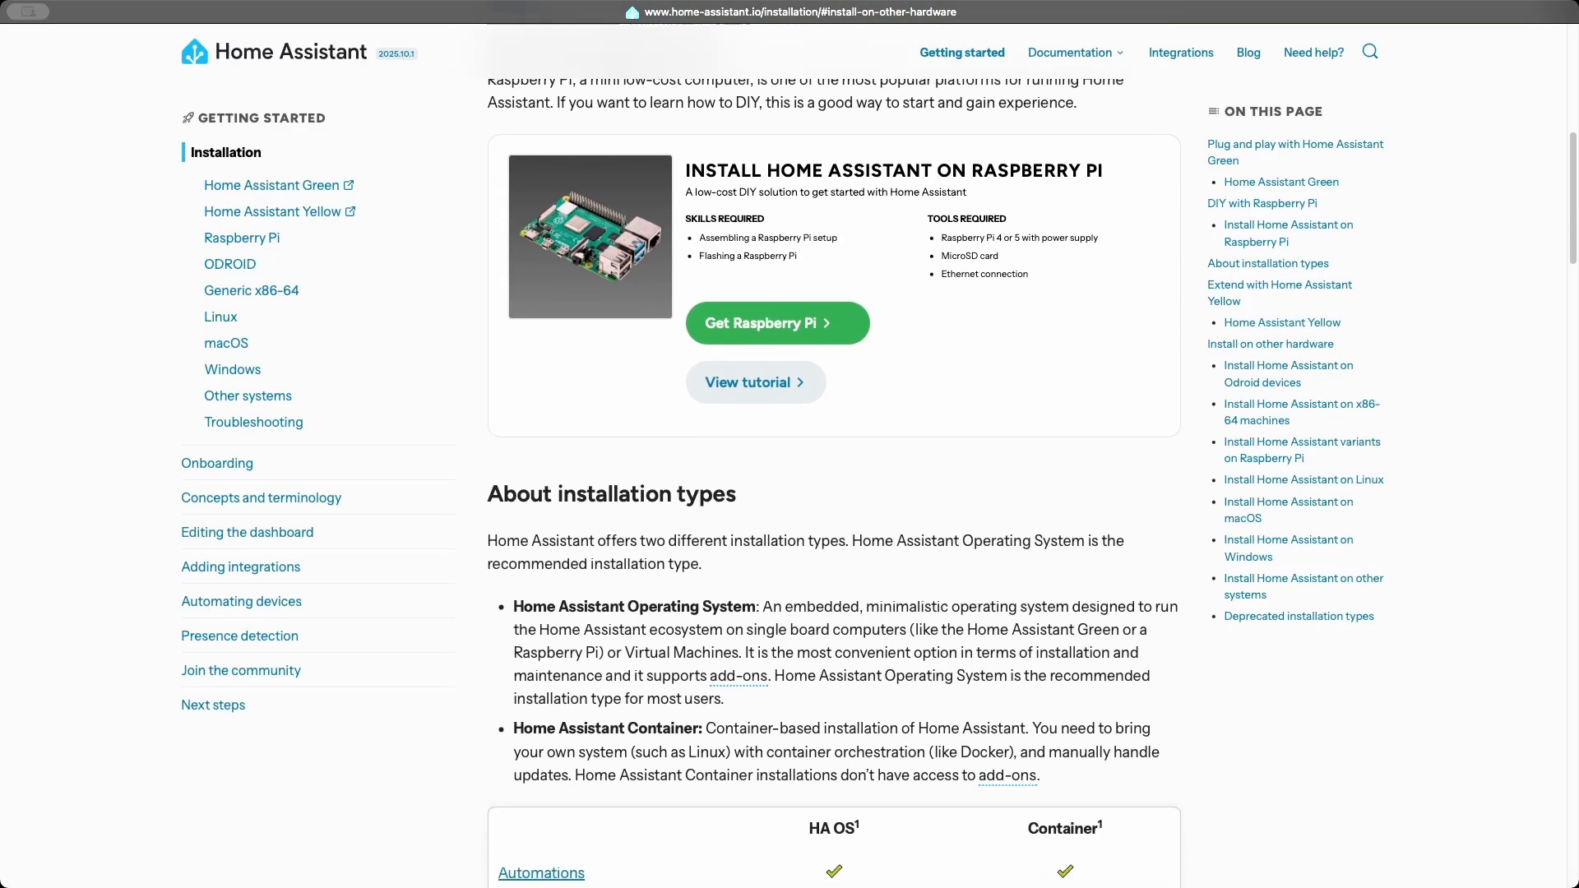
scroll("down", 3)
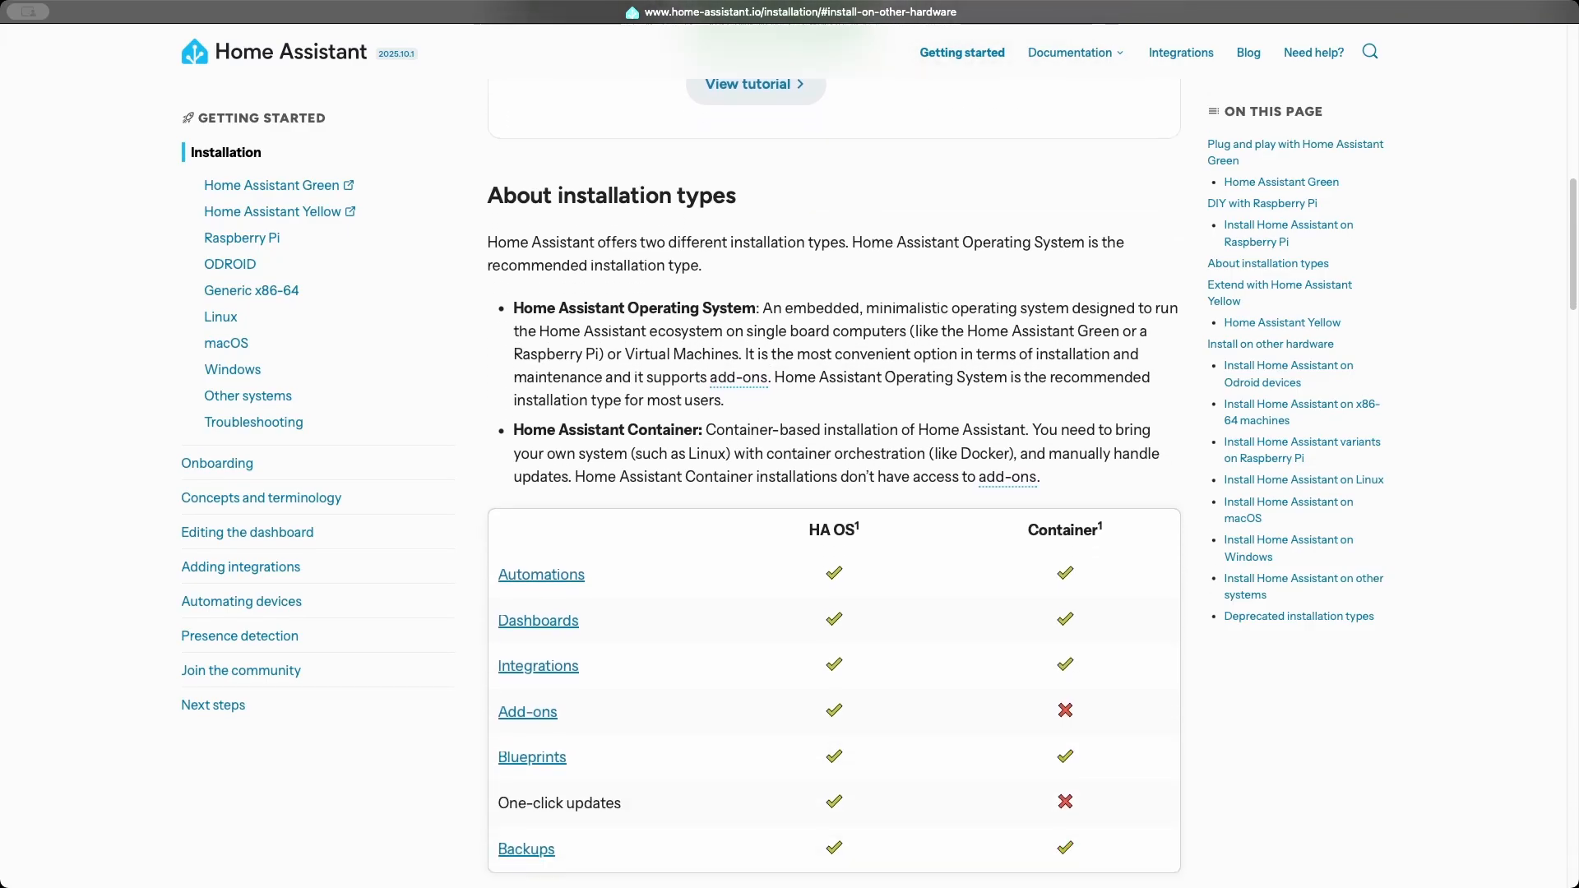
scroll("down", 3)
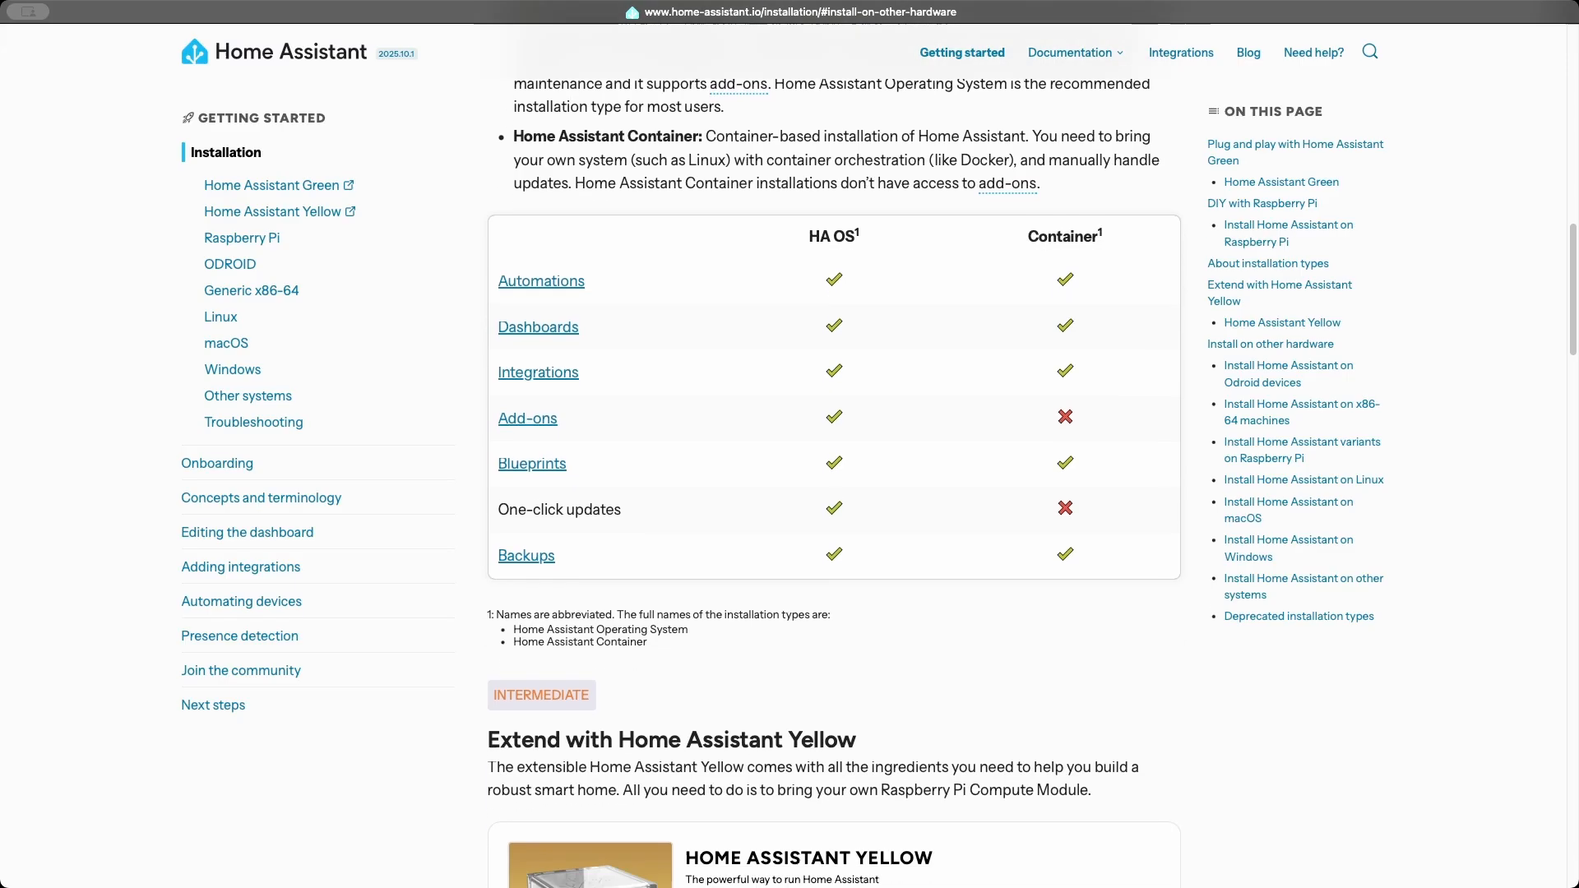
scroll("down", 3)
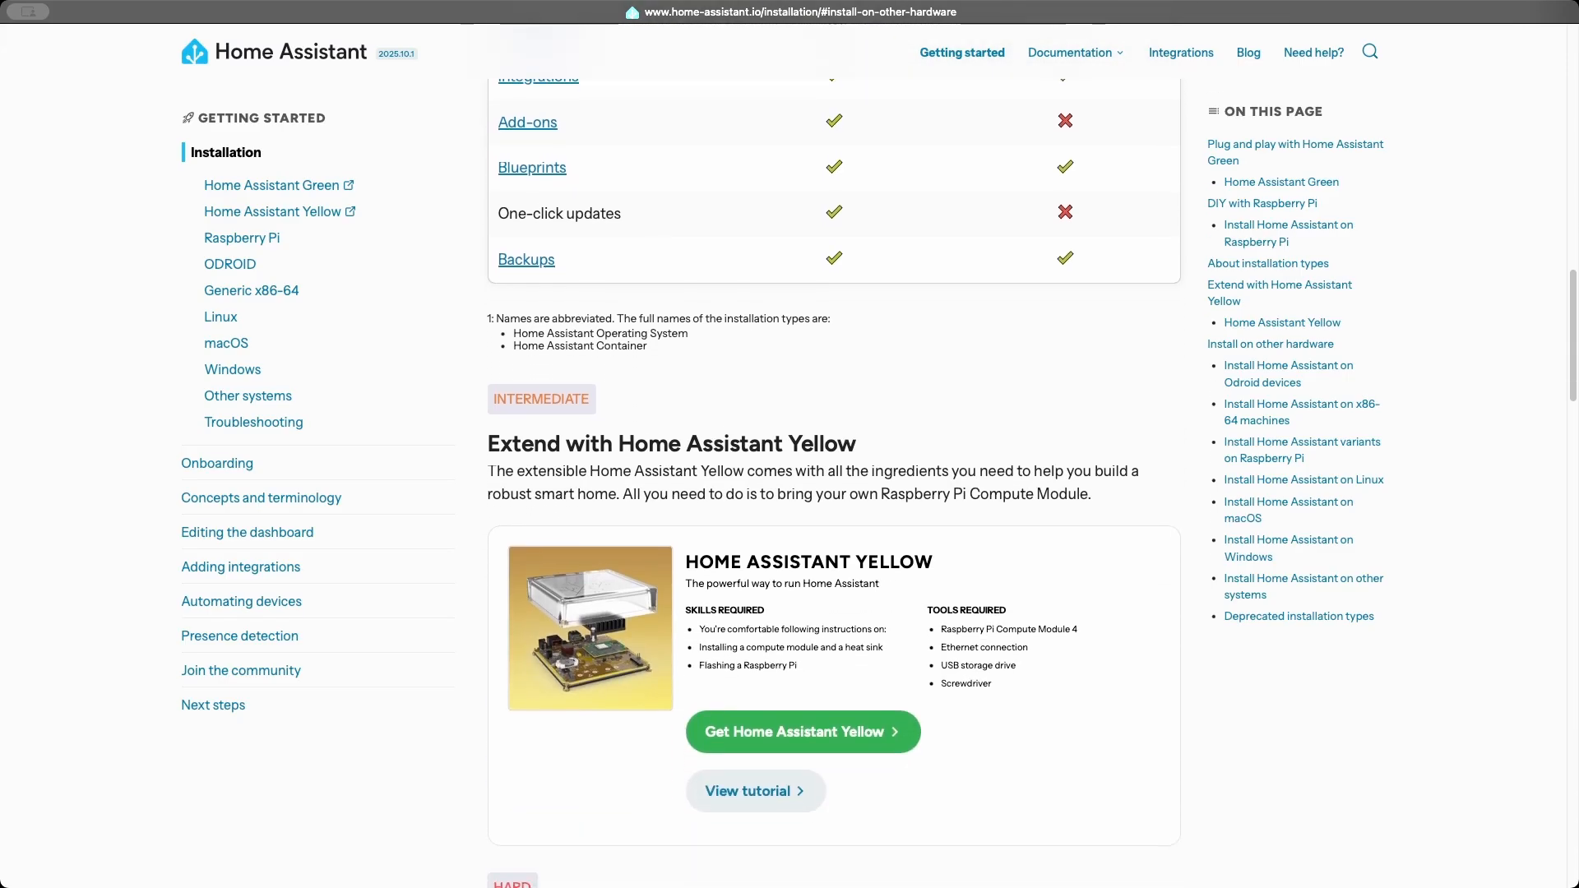
scroll("down", 3)
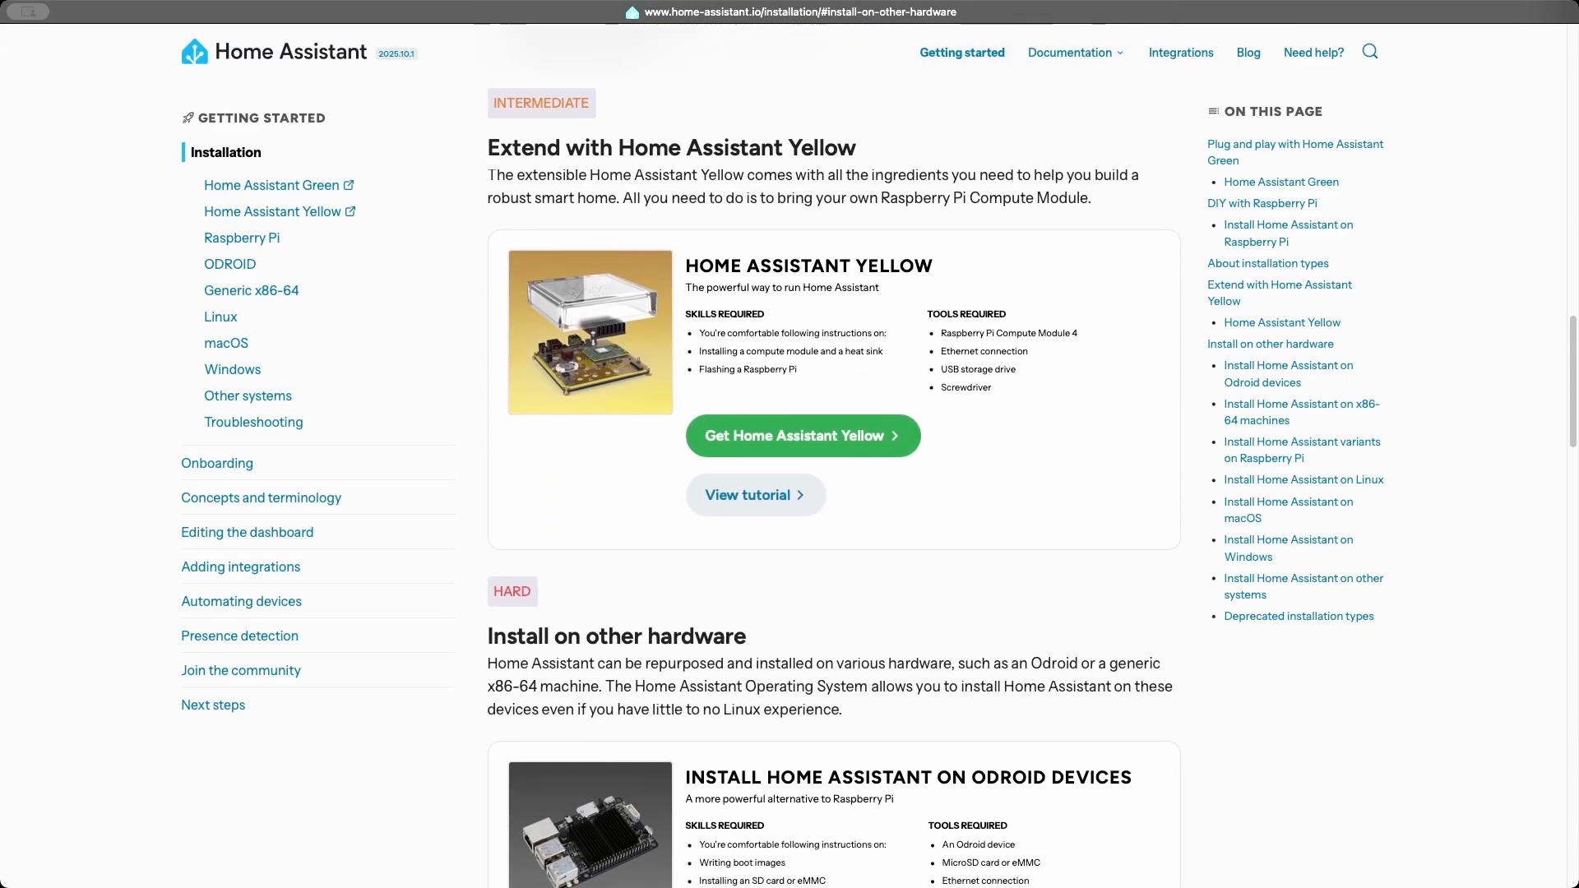
scroll("down", 3)
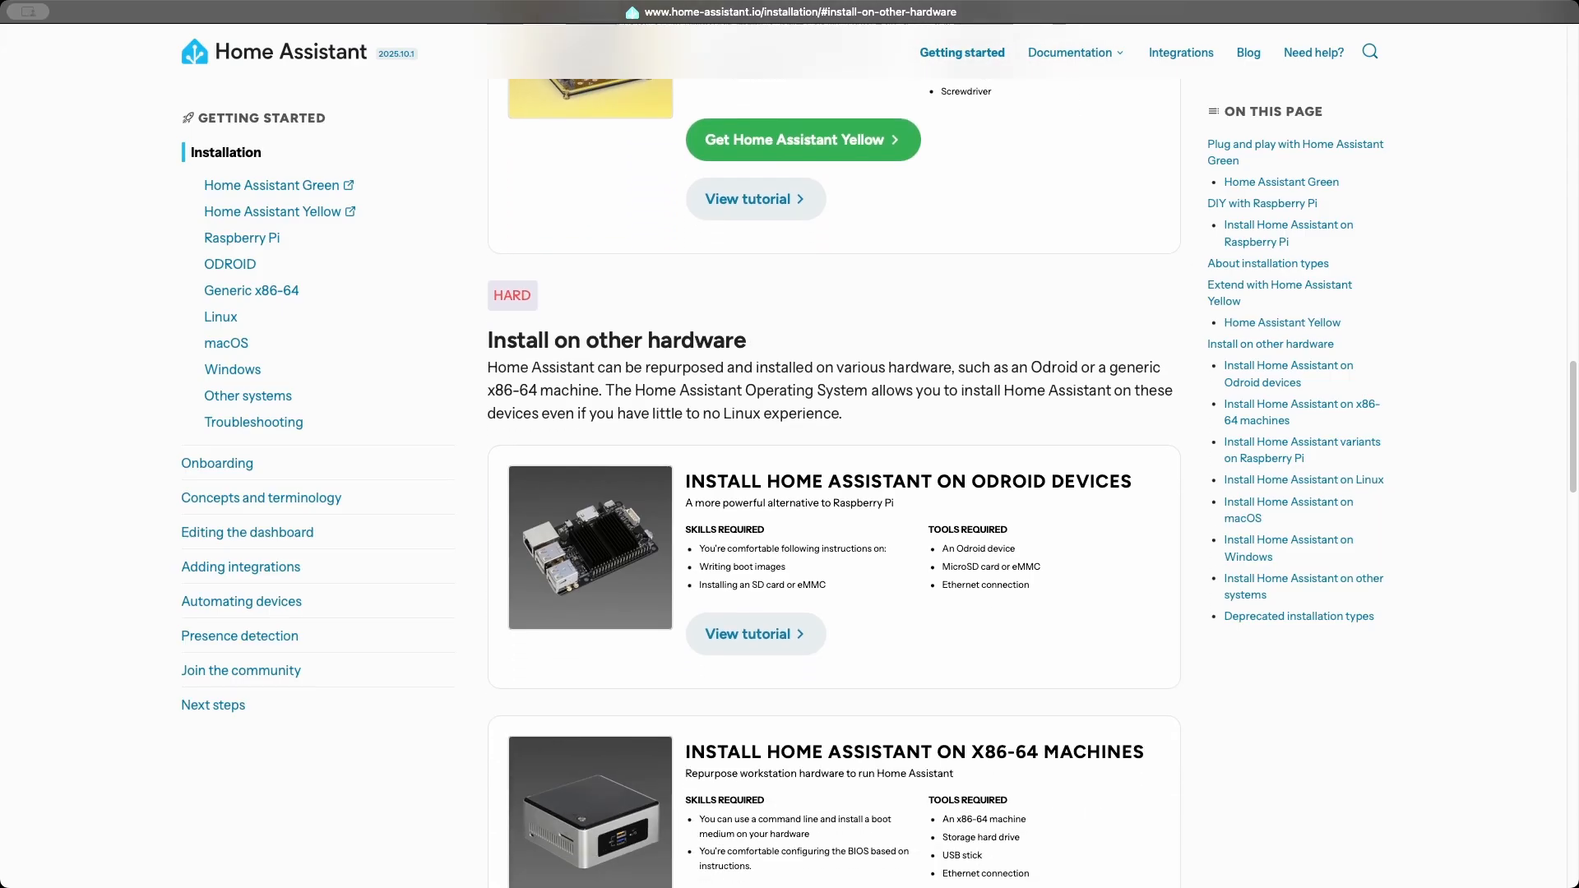
scroll("down", 3)
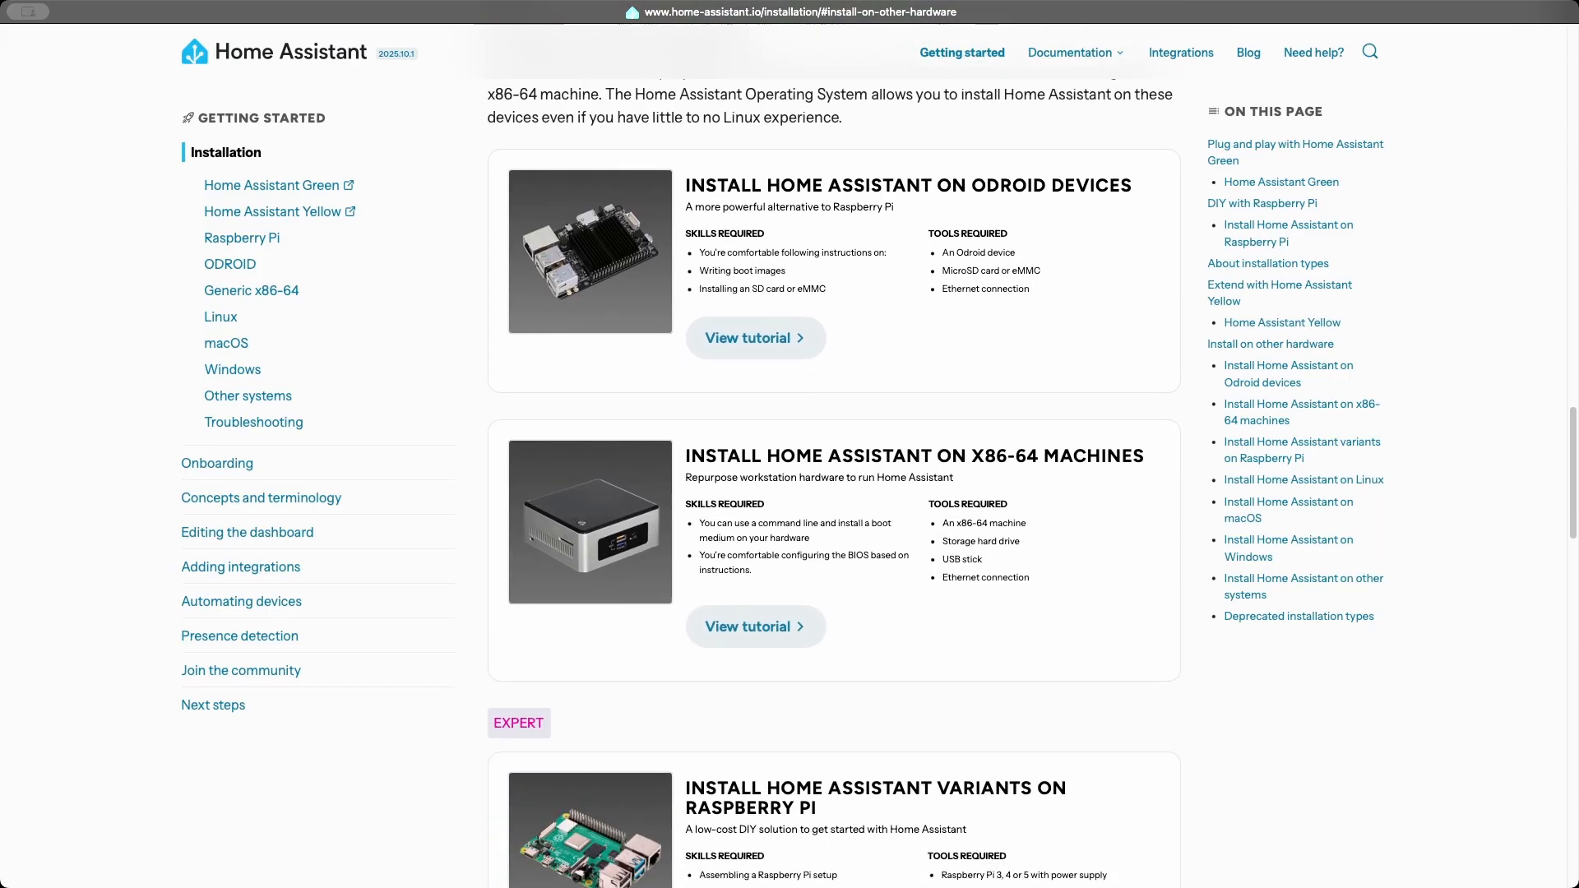
scroll("down", 3)
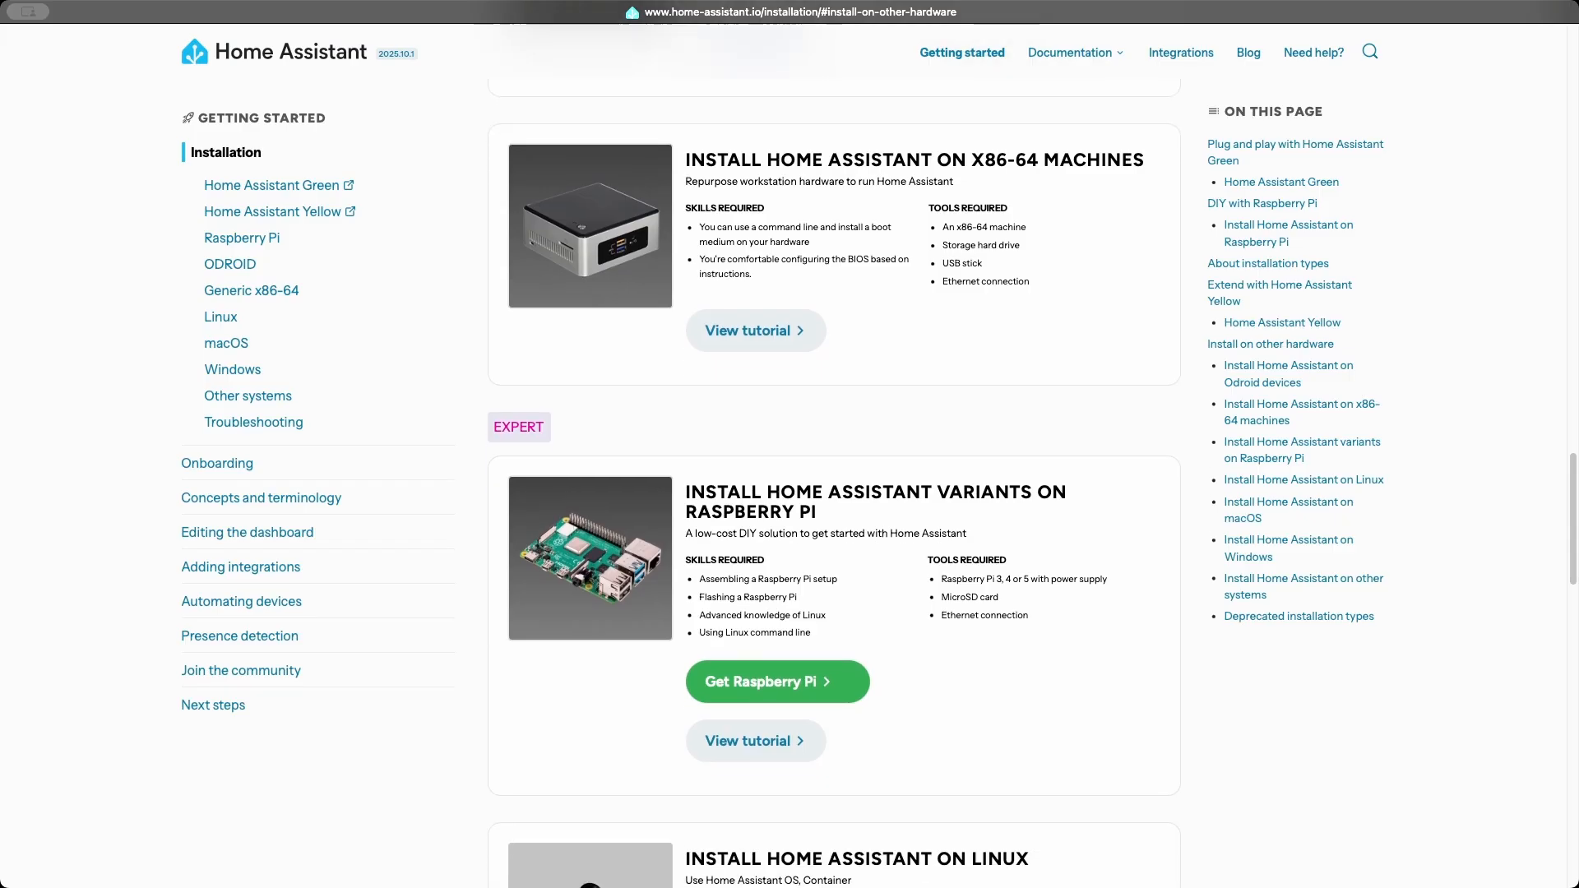
scroll("down", 3)
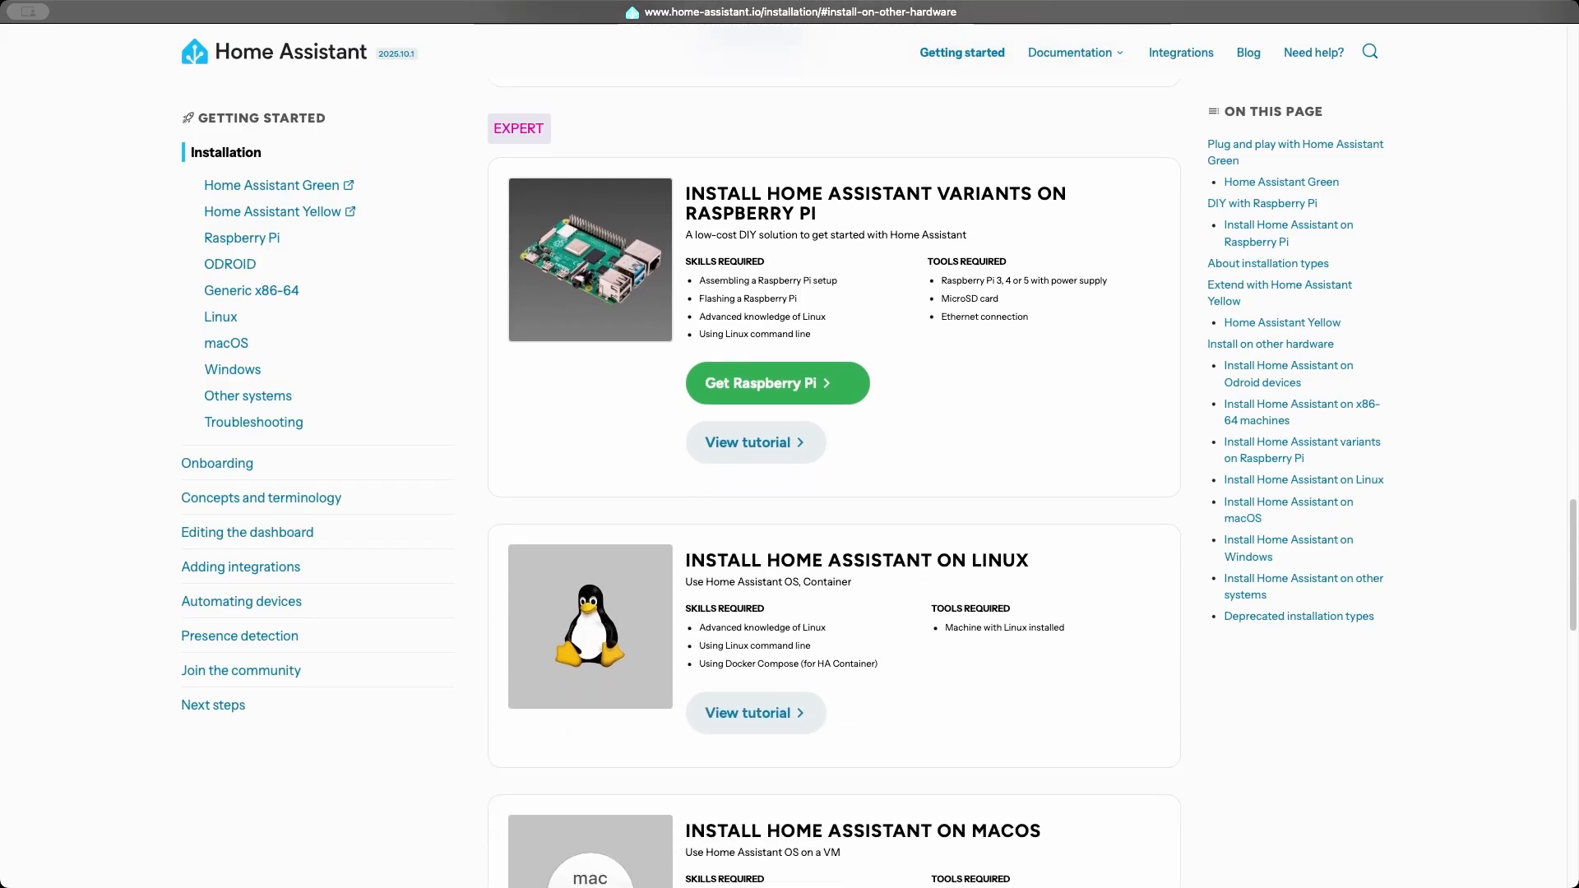
scroll("down", 3)
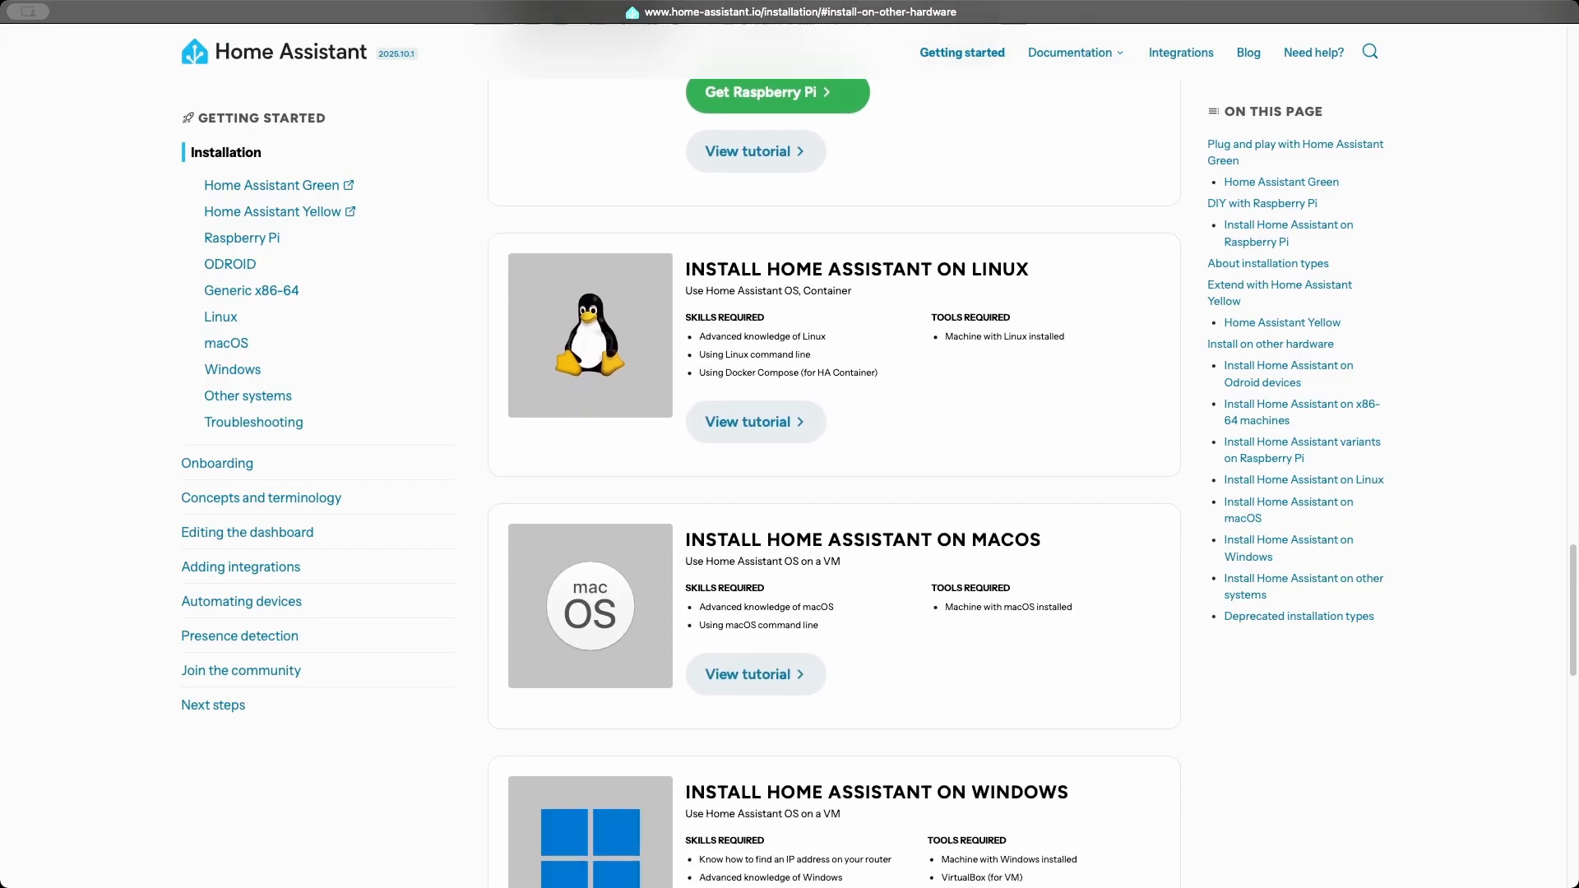
scroll("down", 3)
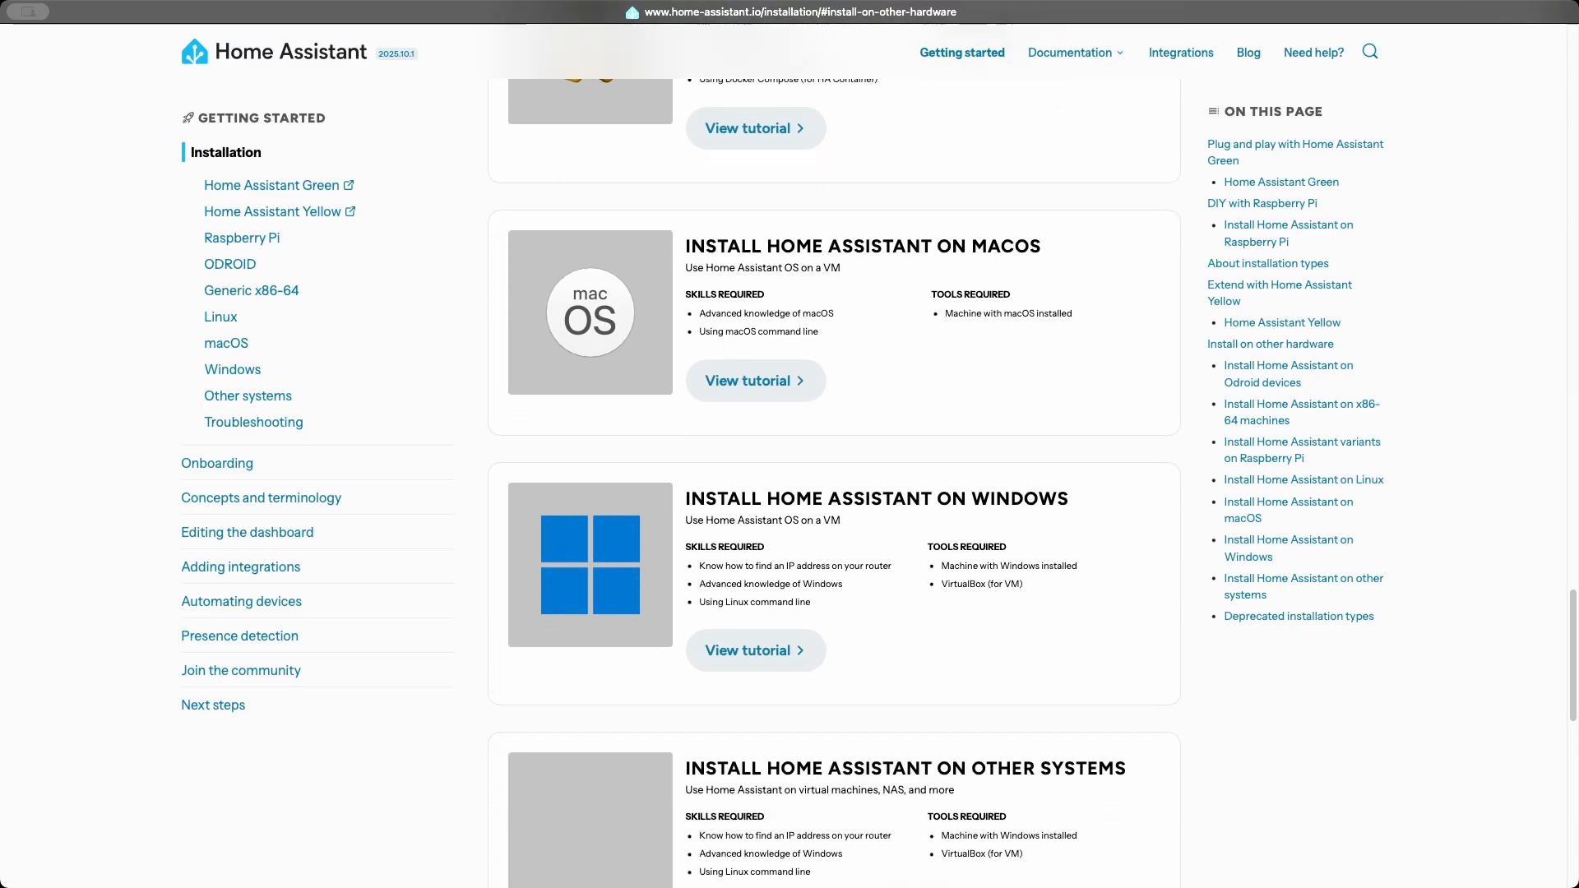
scroll("down", 3)
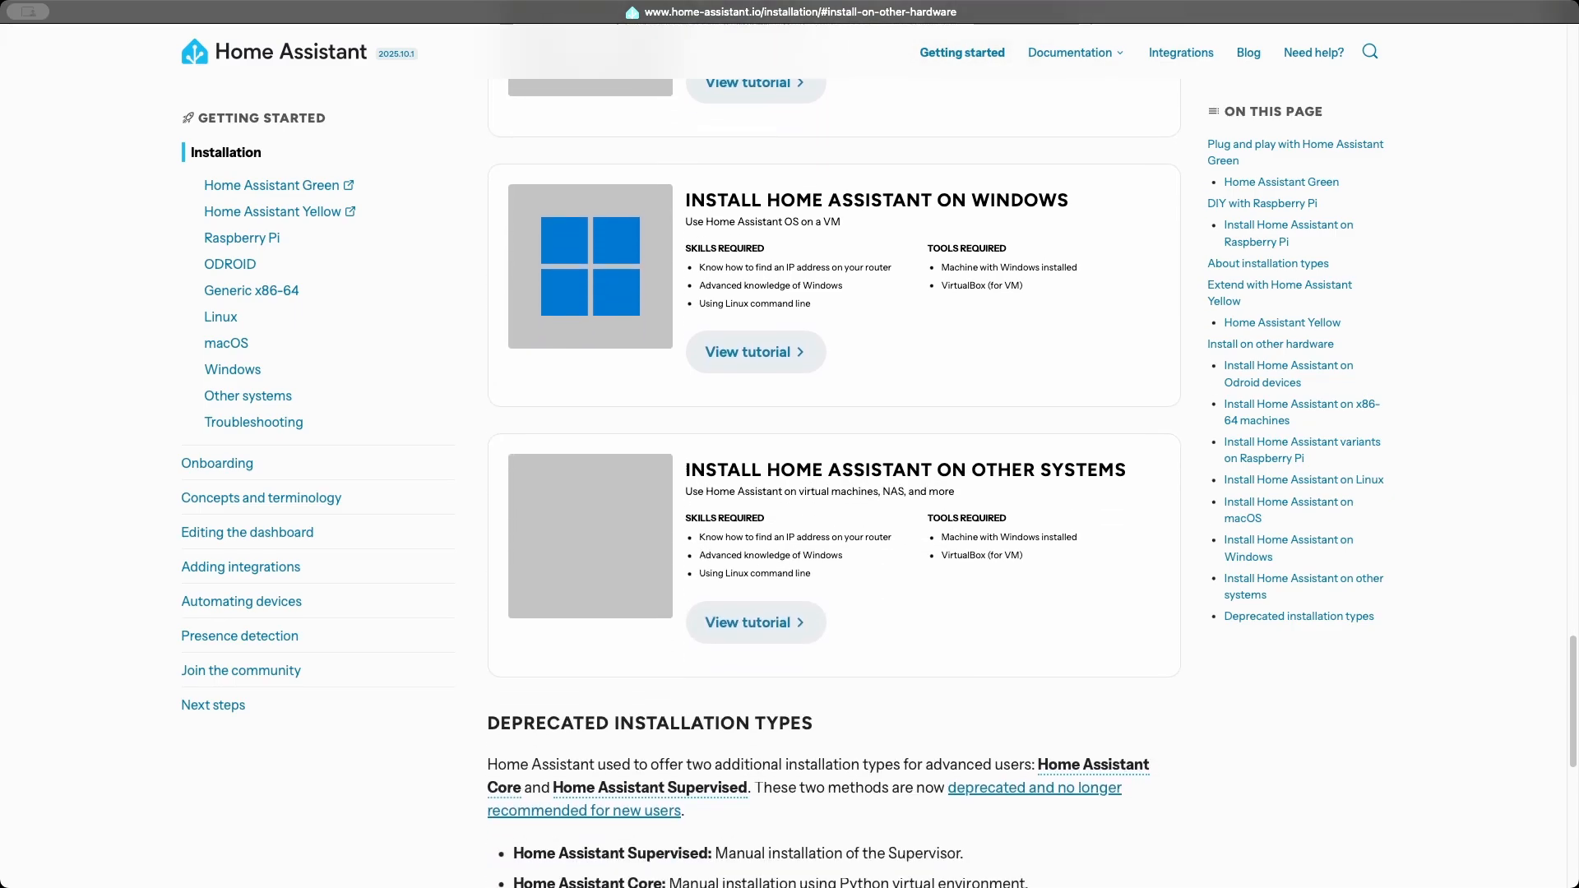
scroll("down", 3)
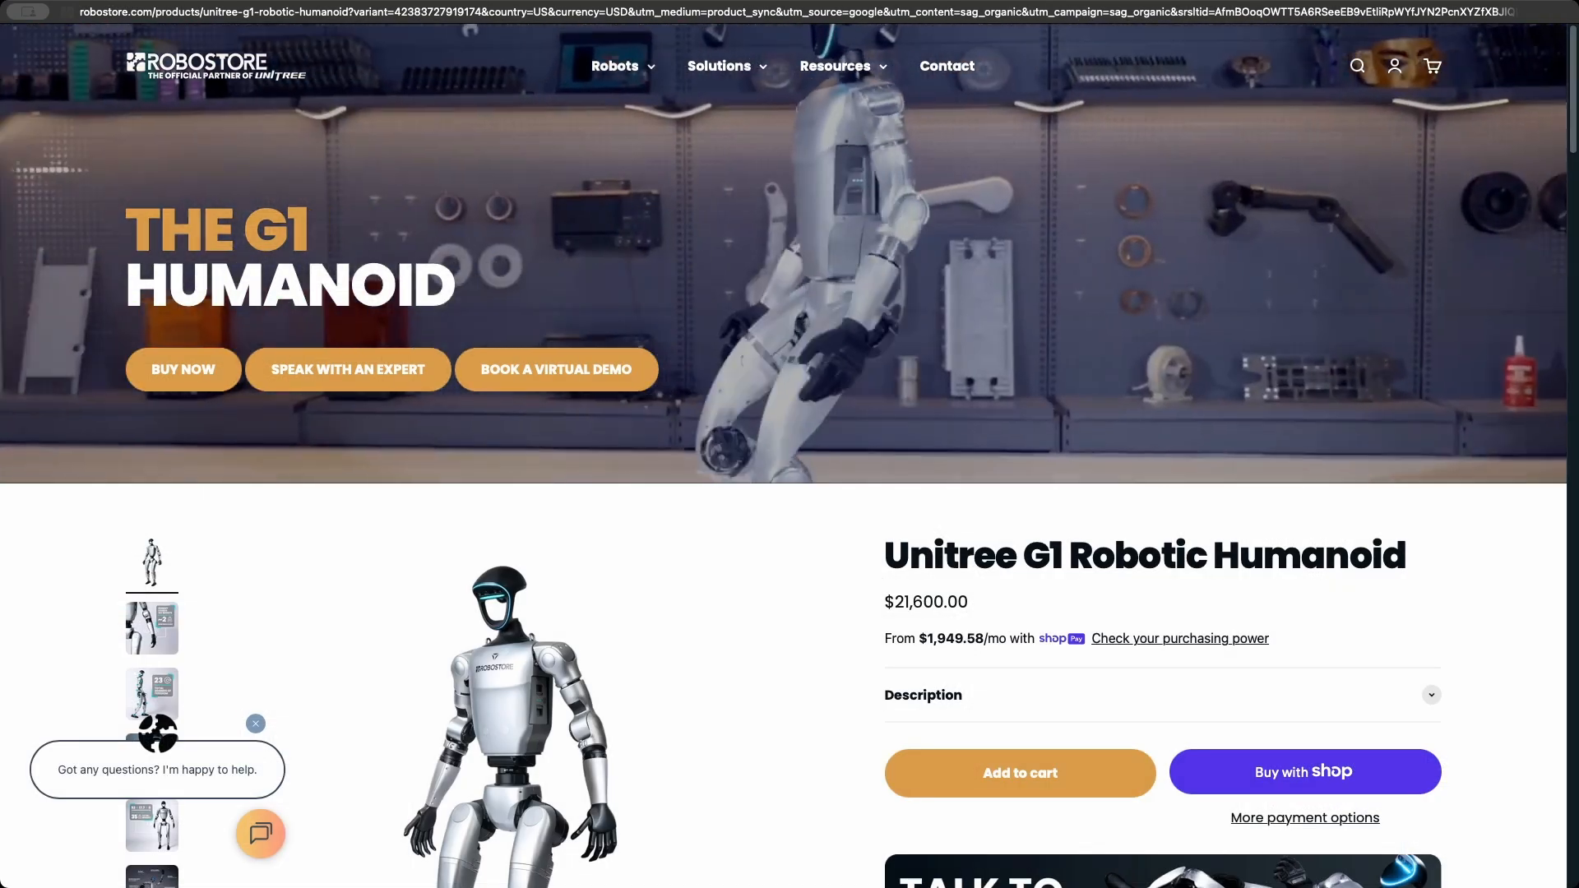
Scroll the Unitree G1 page through overview specs, LiDAR and modular mobility feature cards.
scroll("down", 3)
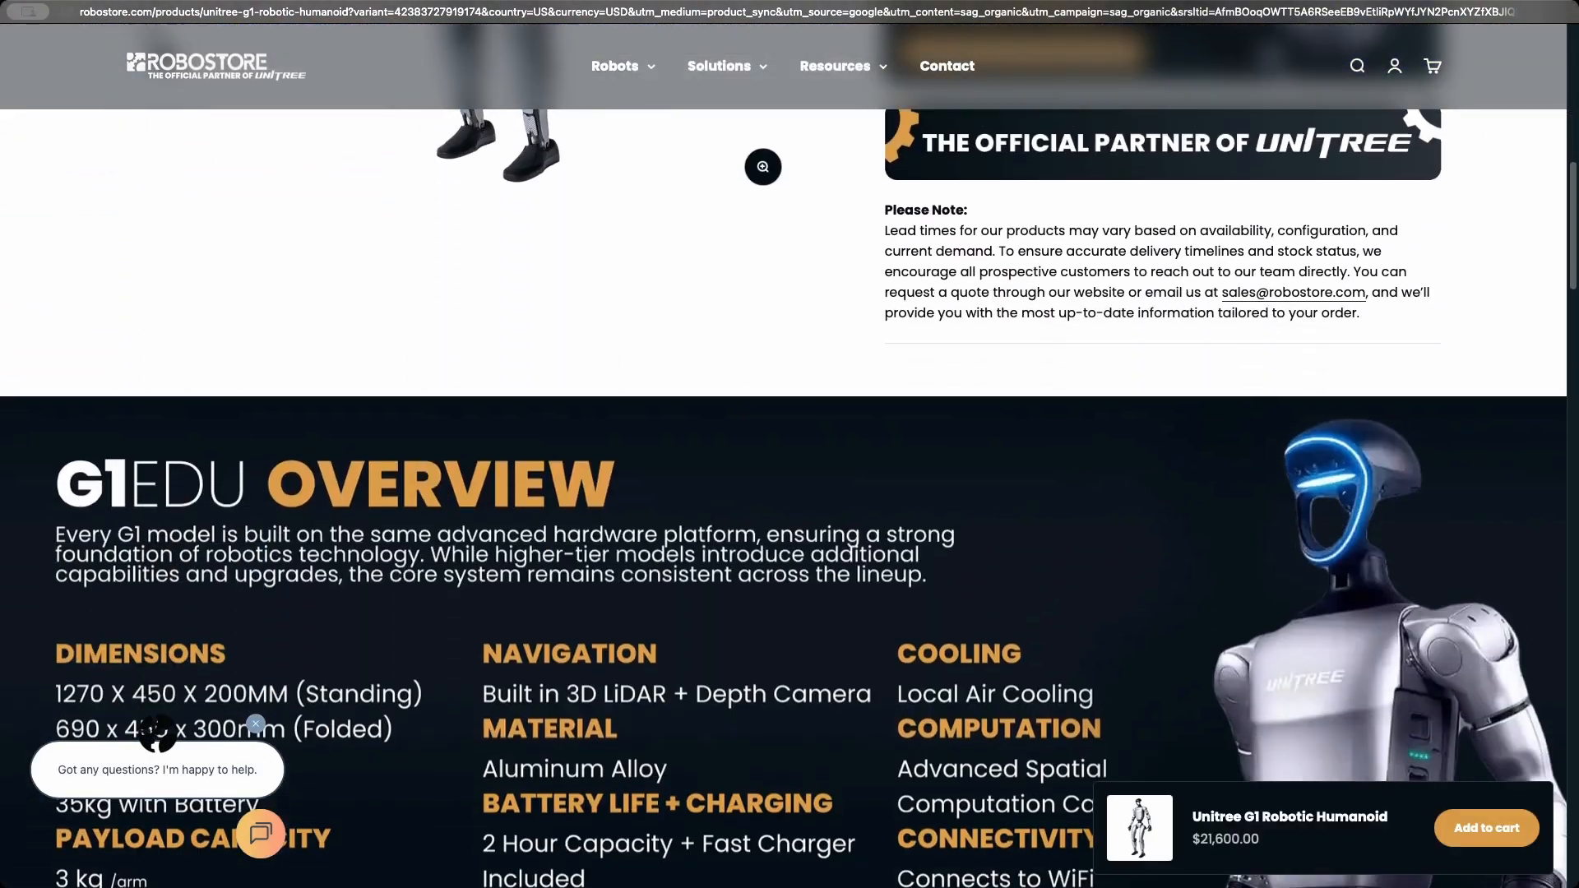
scroll("down", 3)
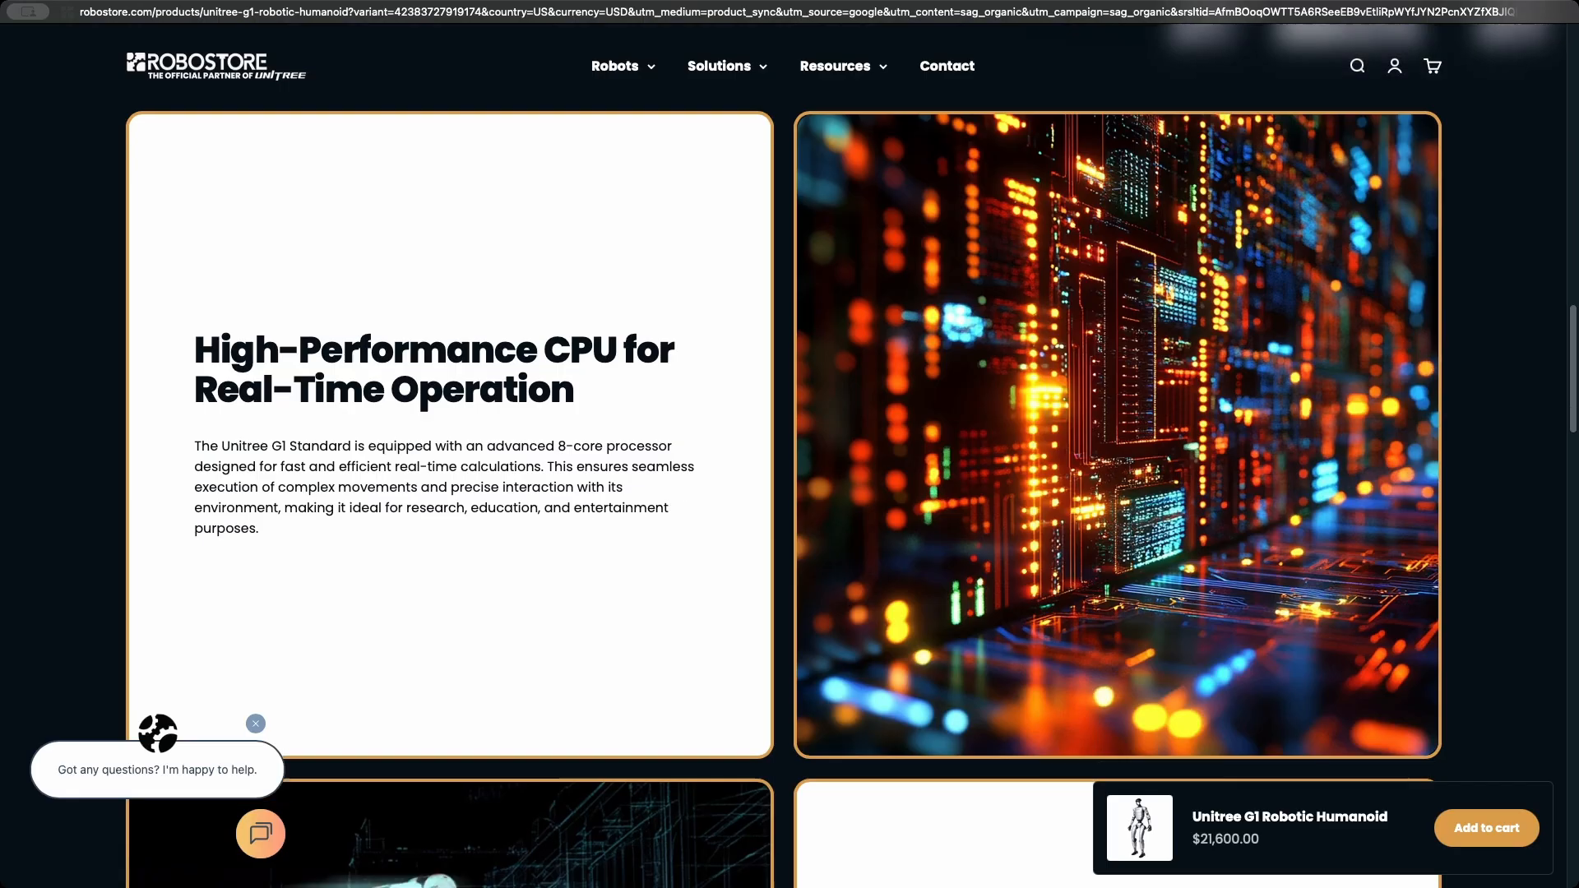
scroll("down", 3)
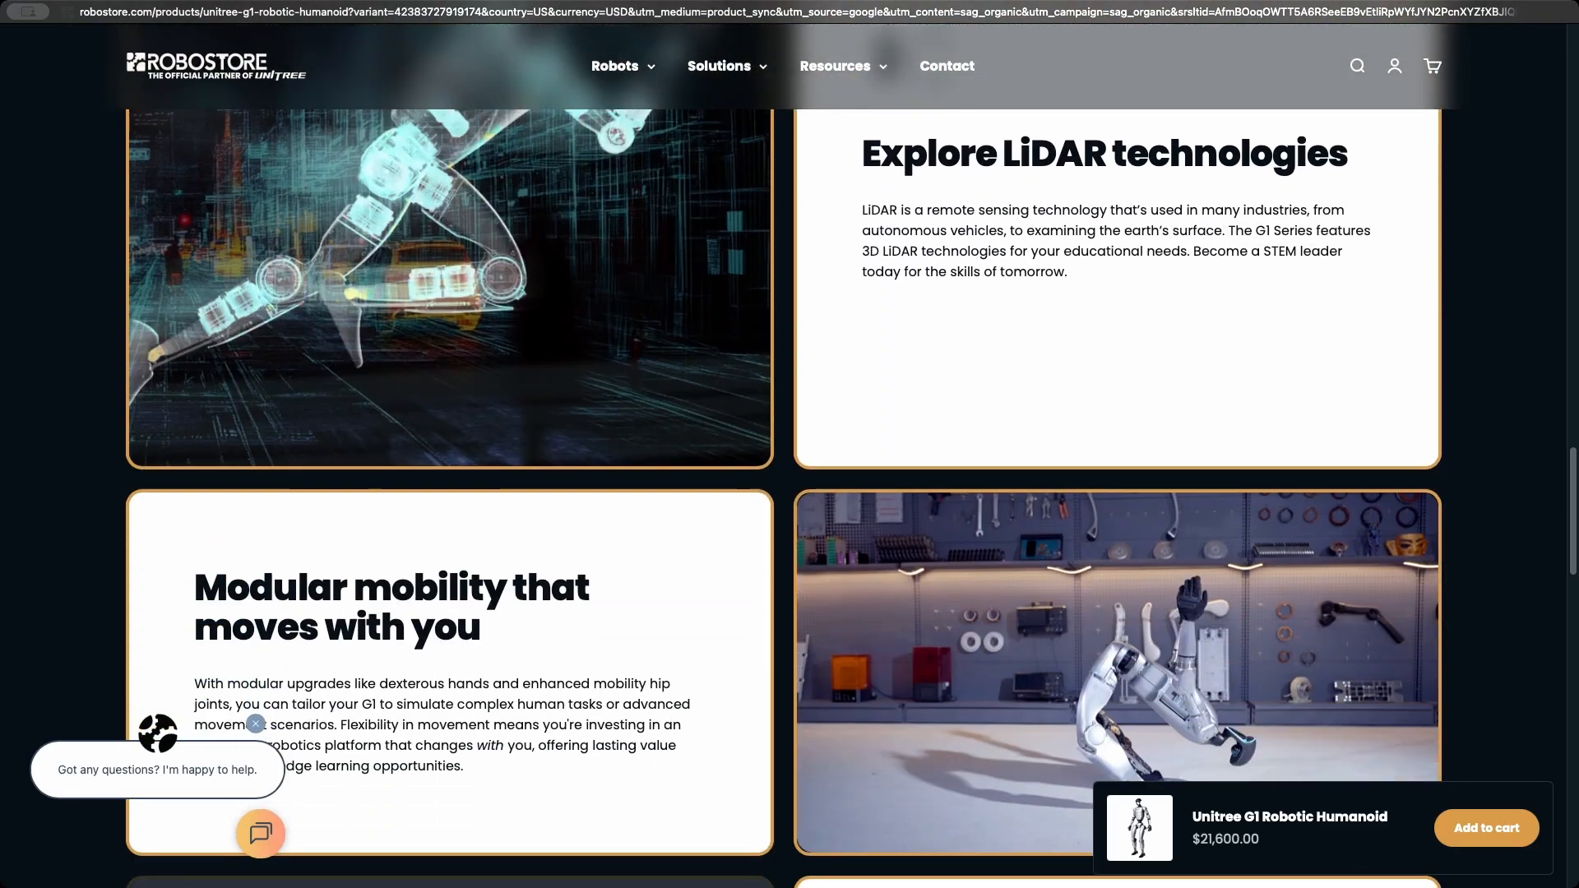
left_click(1484, 828)
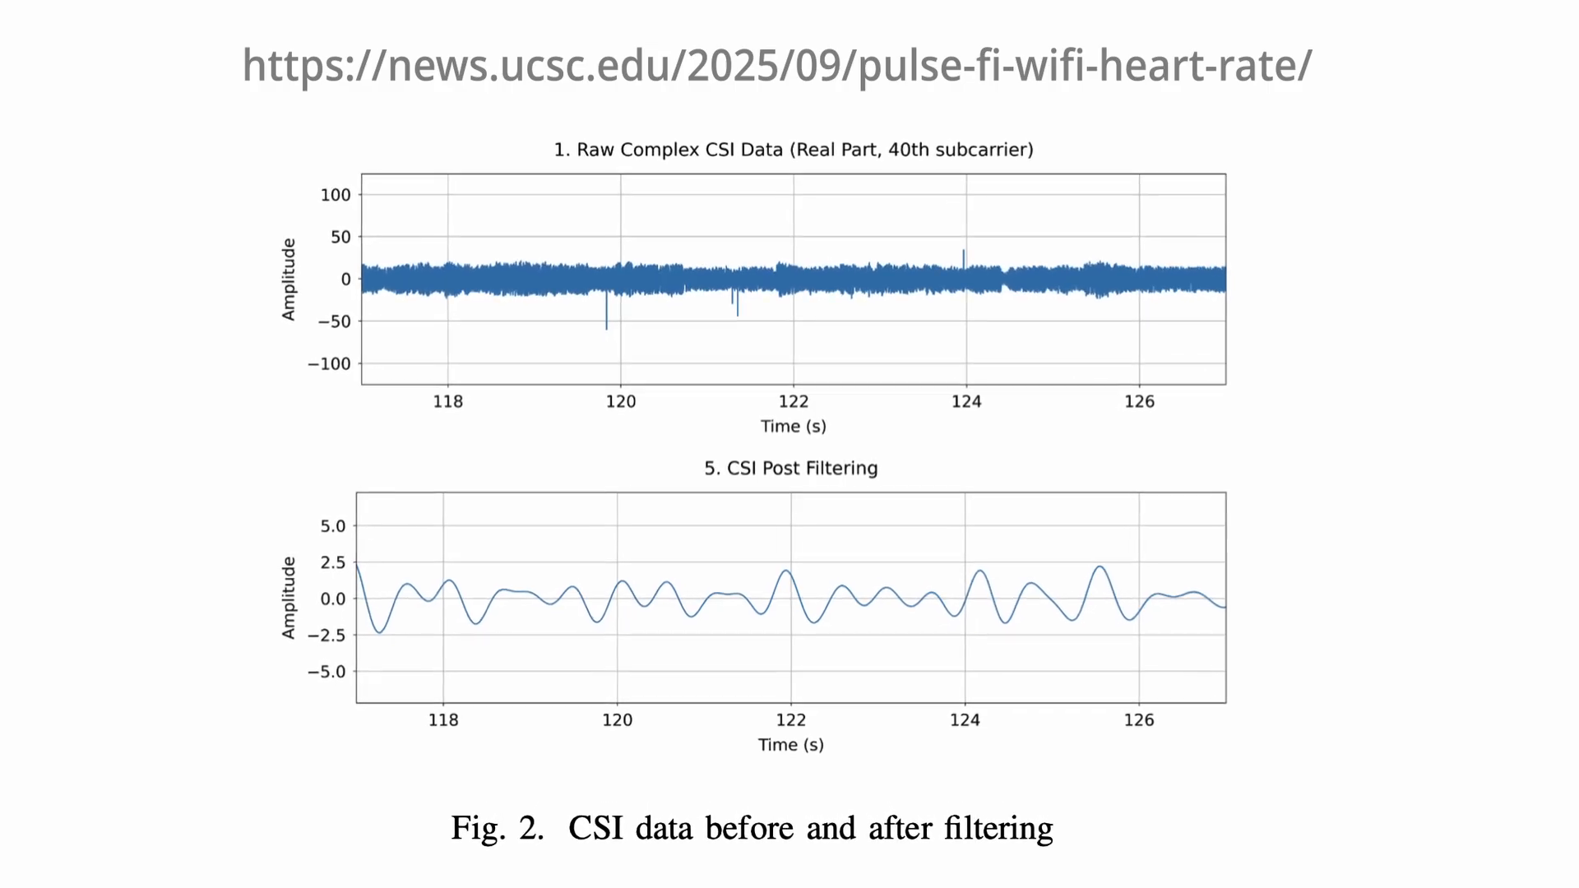
scroll("down", 3)
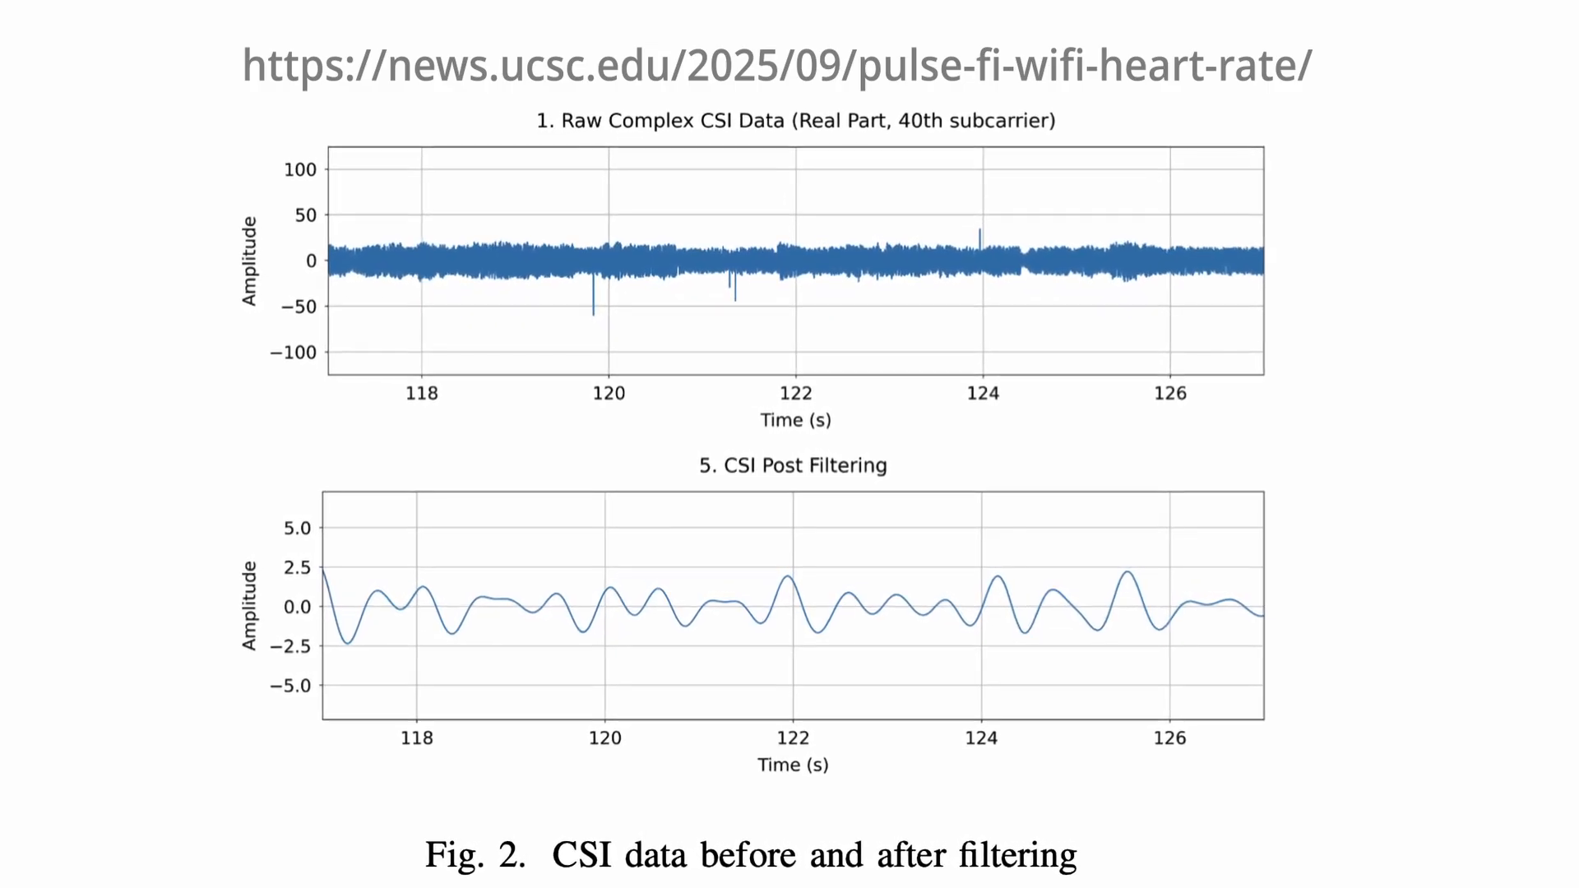